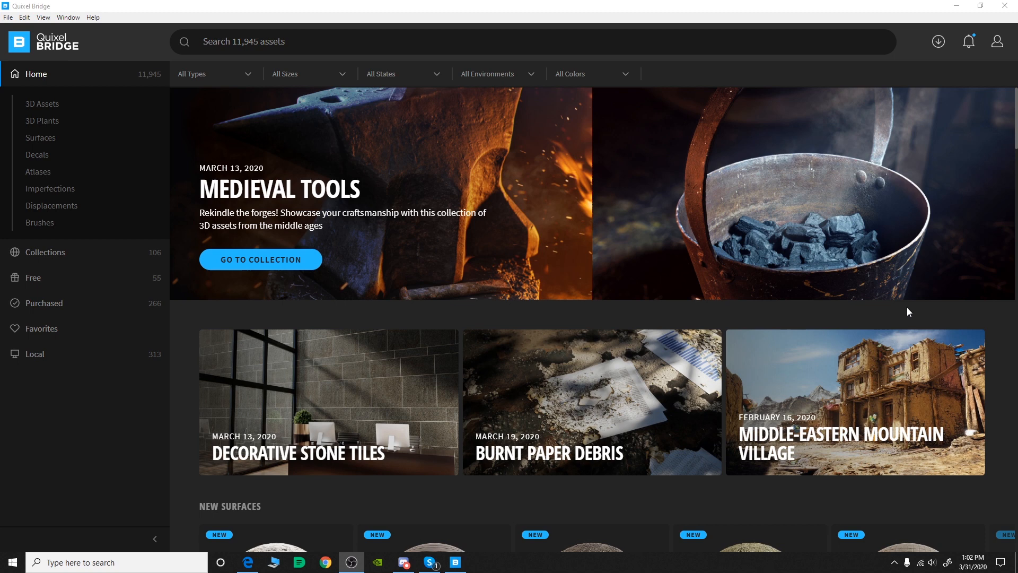
{"action": "mouse_move", "coordinate": [60, 307]}
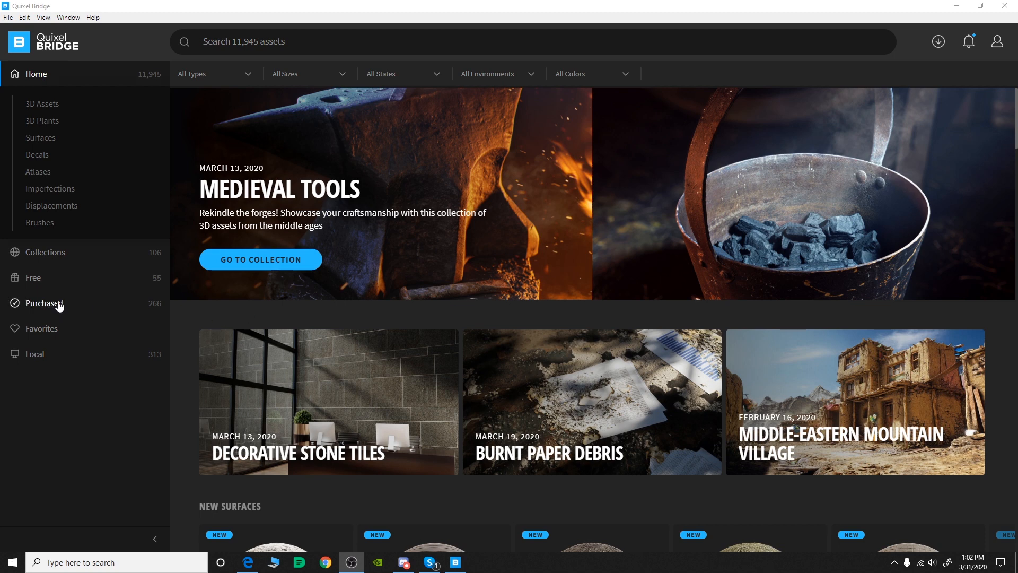
Show the Purchased library and scroll down to the Rock Cliff Layered 2x2 M surface
{"action": "left_click", "coordinate": [44, 303]}
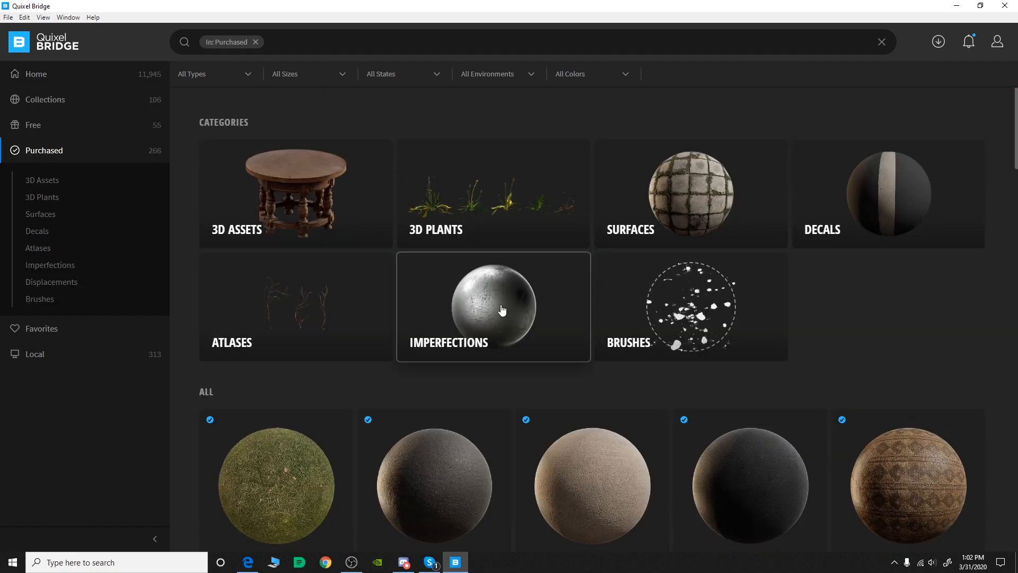
{"action": "scroll", "scroll_direction": "down", "scroll_amount": 3}
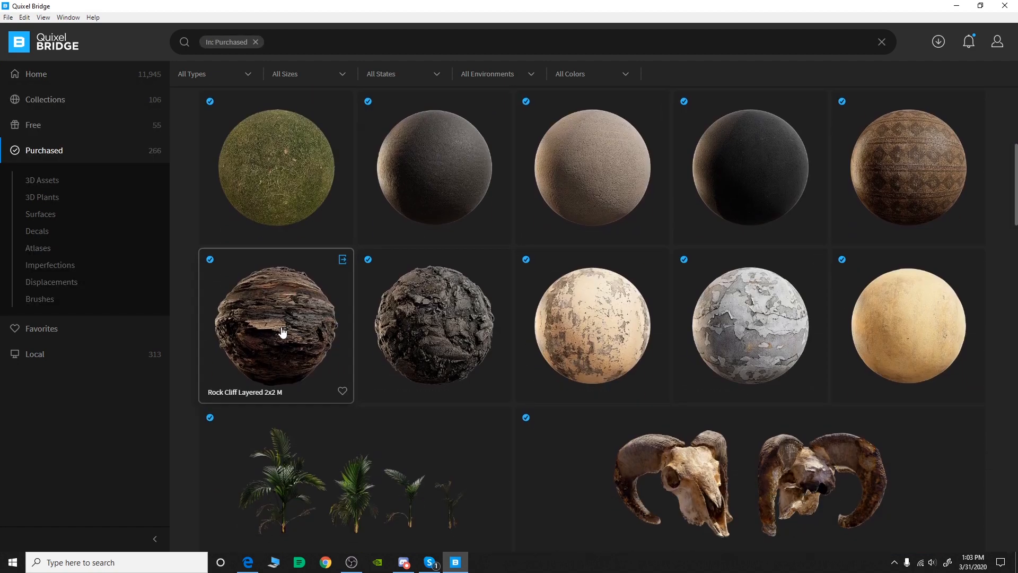
Open Rock Cliff Layered 2x2 M details and view its 2K PNG, Unreal Engine 4.24 export settings
{"action": "left_click", "coordinate": [276, 326]}
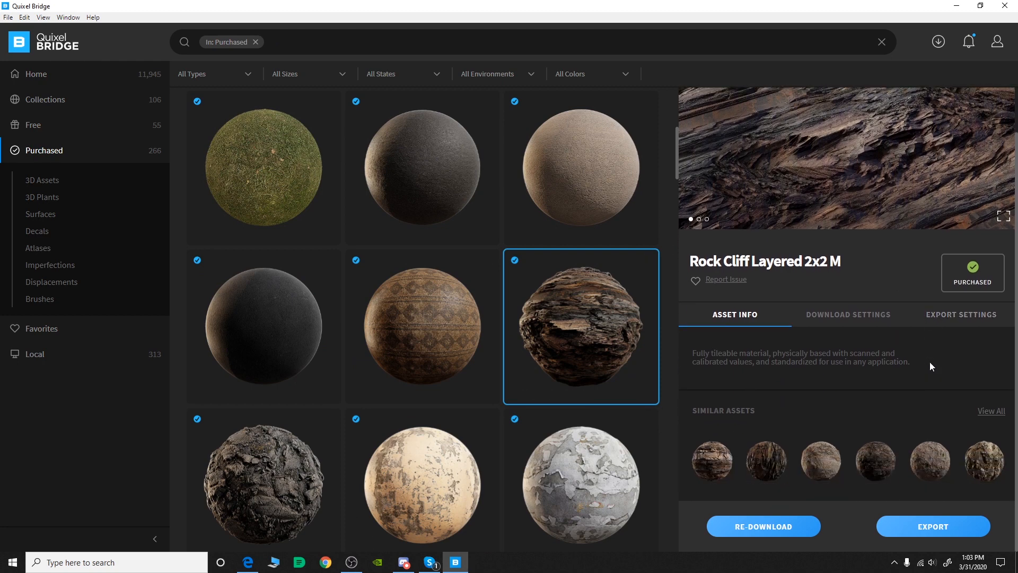
{"action": "left_click", "coordinate": [961, 314]}
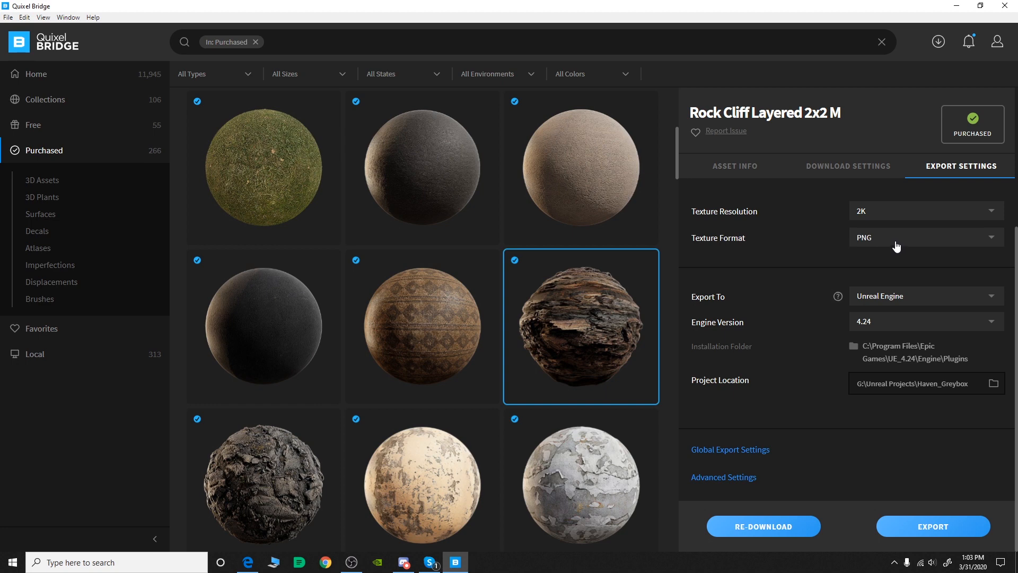
{"action": "mouse_move", "coordinate": [756, 232]}
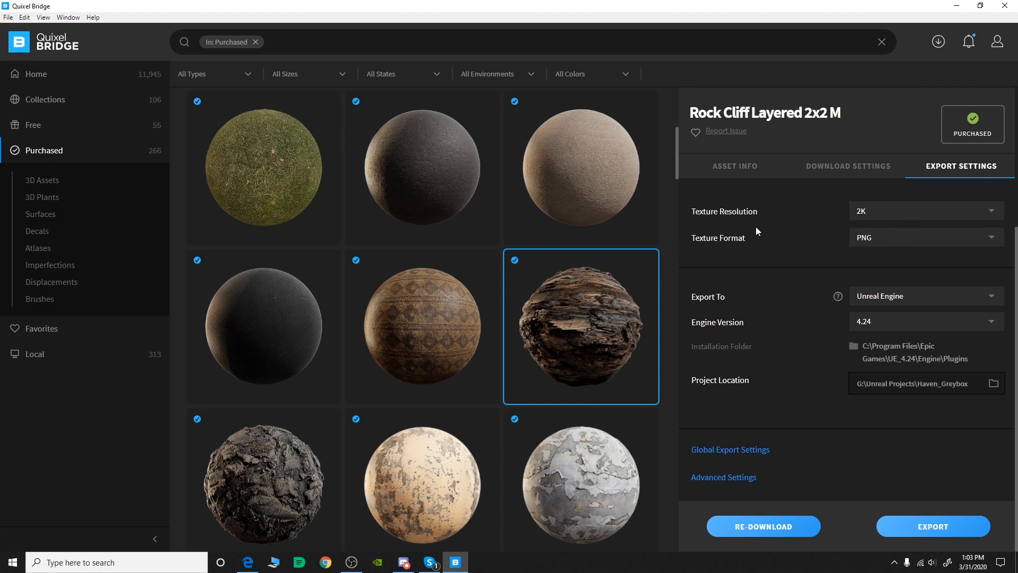
{"action": "mouse_move", "coordinate": [870, 250]}
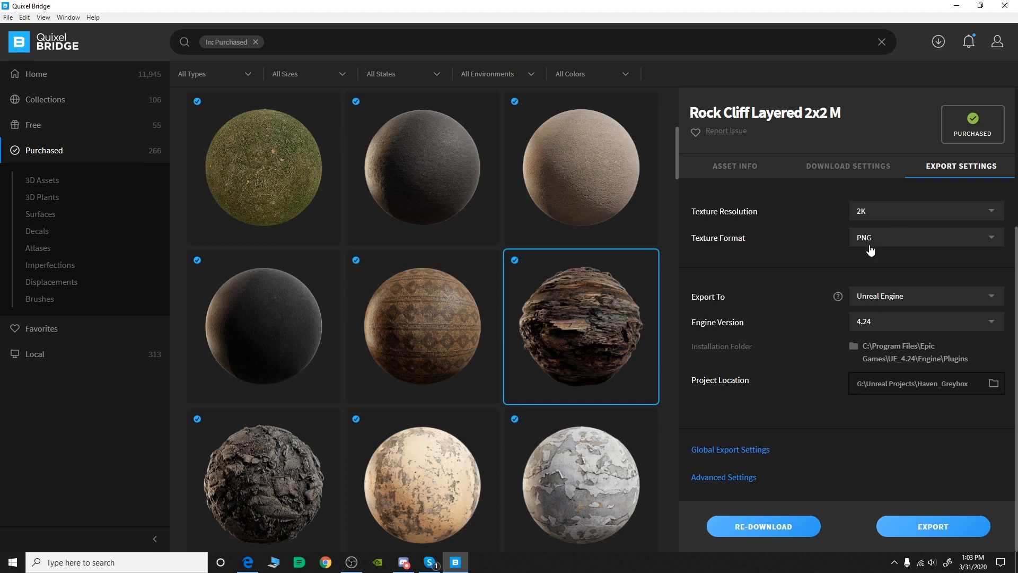
{"action": "mouse_move", "coordinate": [872, 302]}
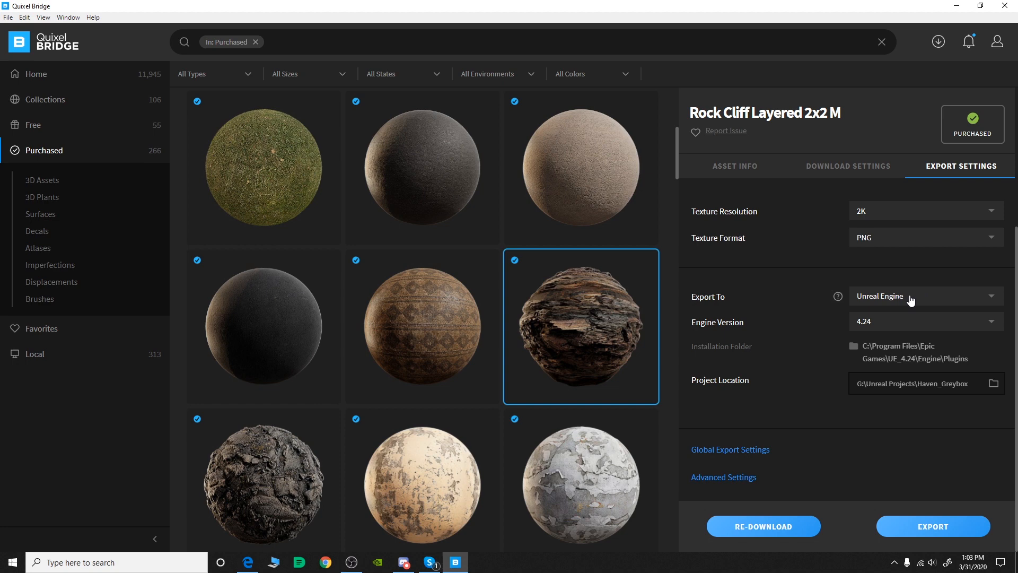
{"action": "mouse_move", "coordinate": [901, 326]}
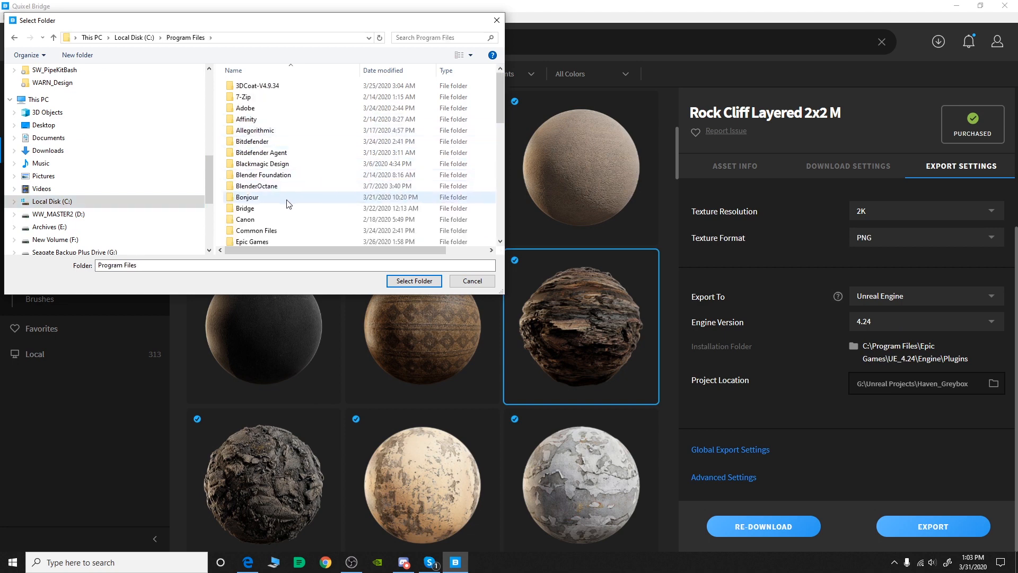
Install the Unreal plugin 5.3 into Epic Games > UE_4.24 > Engine > Plugins
{"action": "double_click", "coordinate": [264, 241]}
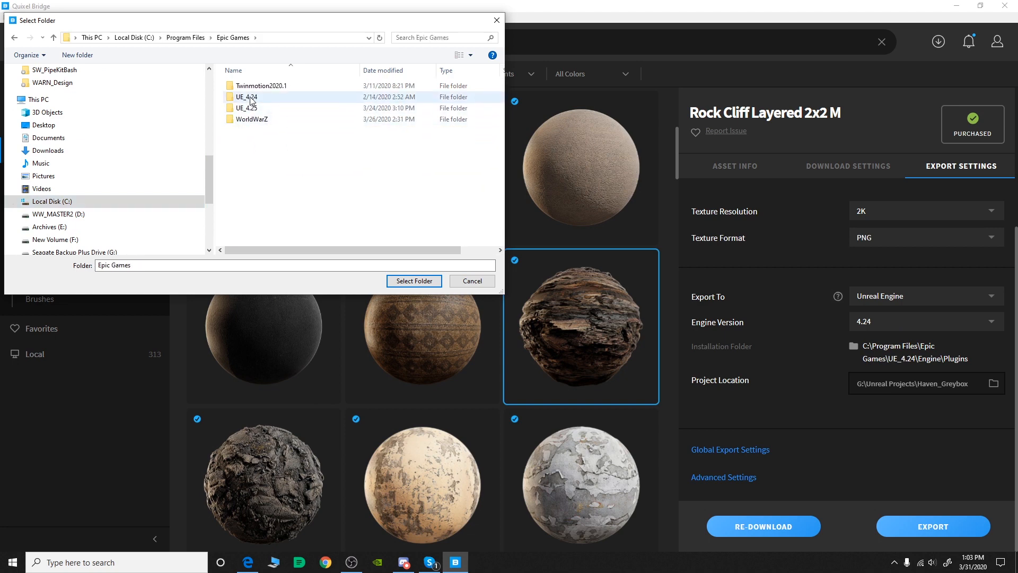
{"action": "double_click", "coordinate": [246, 96]}
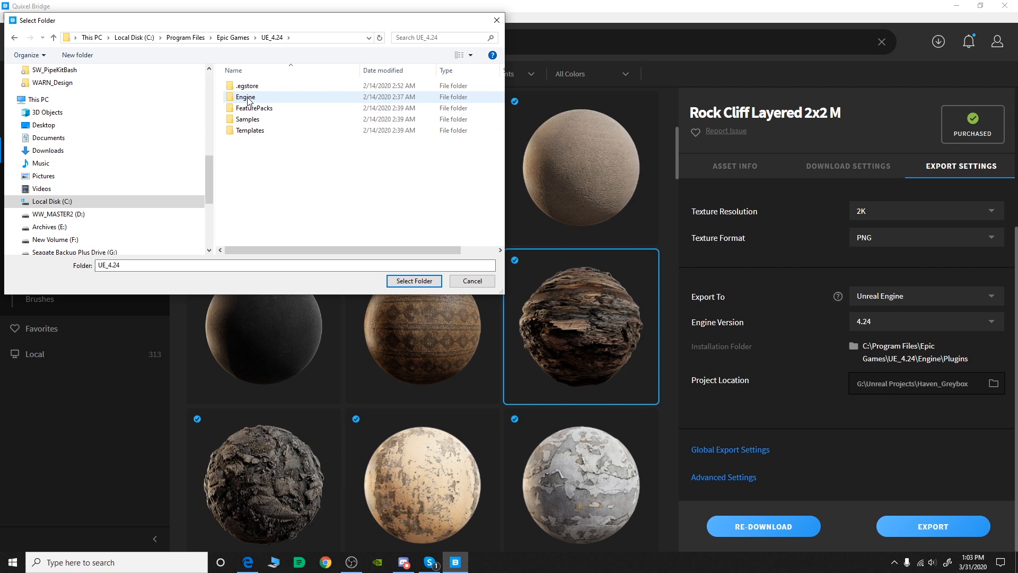
{"action": "double_click", "coordinate": [245, 97]}
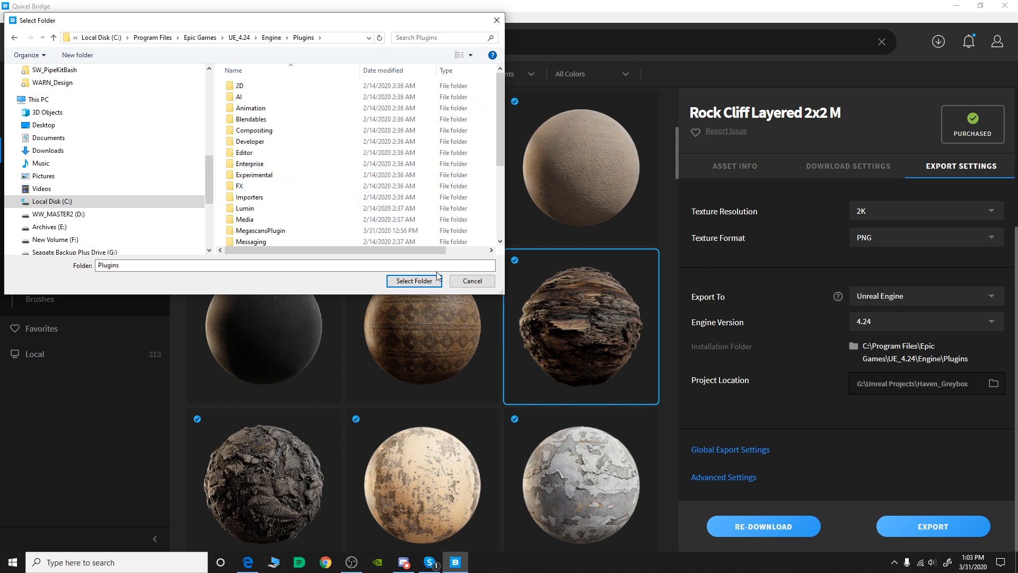
{"action": "left_click", "coordinate": [413, 281]}
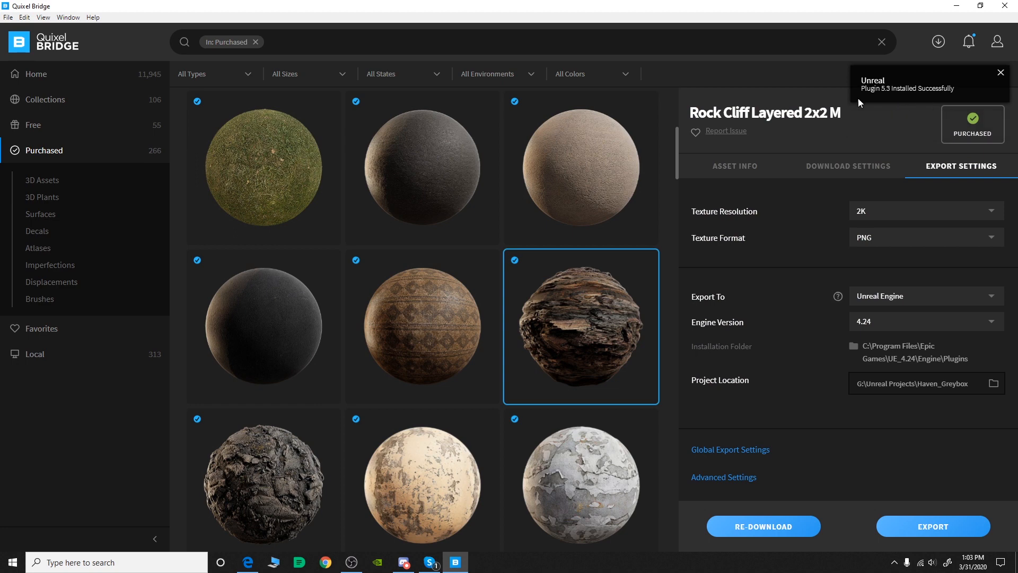
{"action": "mouse_move", "coordinate": [909, 371]}
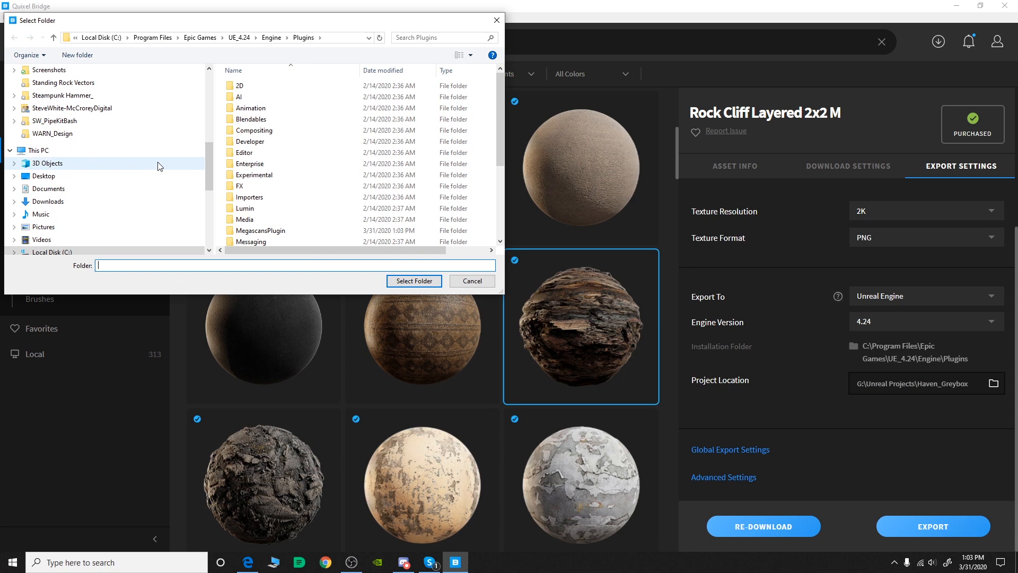
Set the project location to G:\Unreal Projects\Haven_Greybox
{"action": "scroll", "scroll_direction": "down", "scroll_amount": 3}
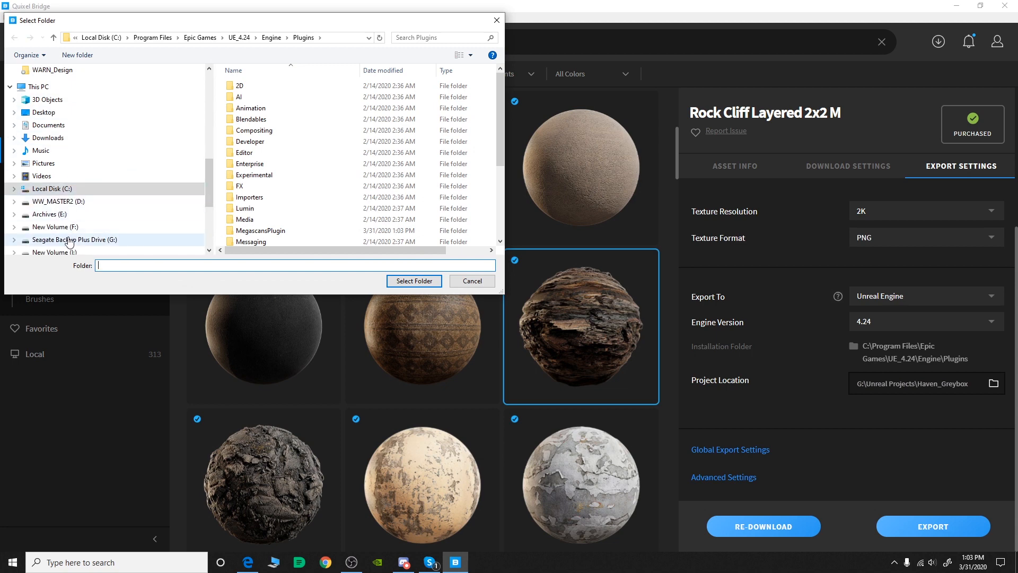
{"action": "left_click", "coordinate": [75, 240]}
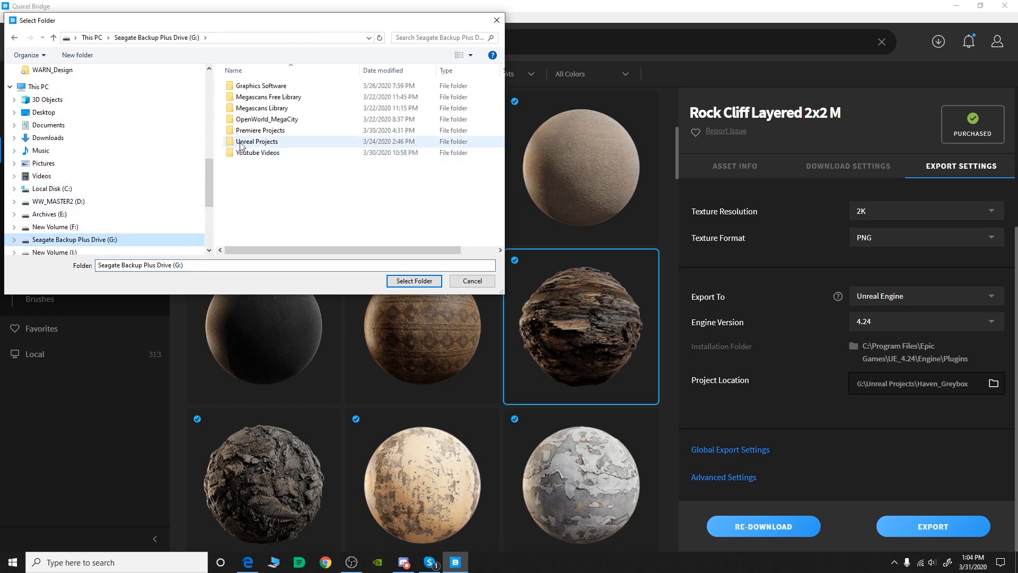
{"action": "double_click", "coordinate": [257, 141]}
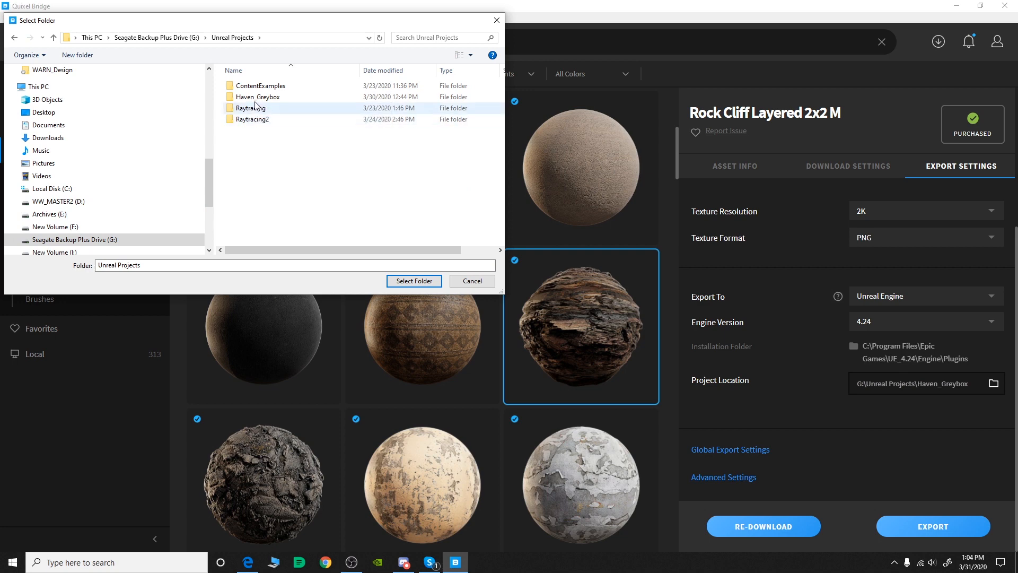
{"action": "mouse_move", "coordinate": [257, 100]}
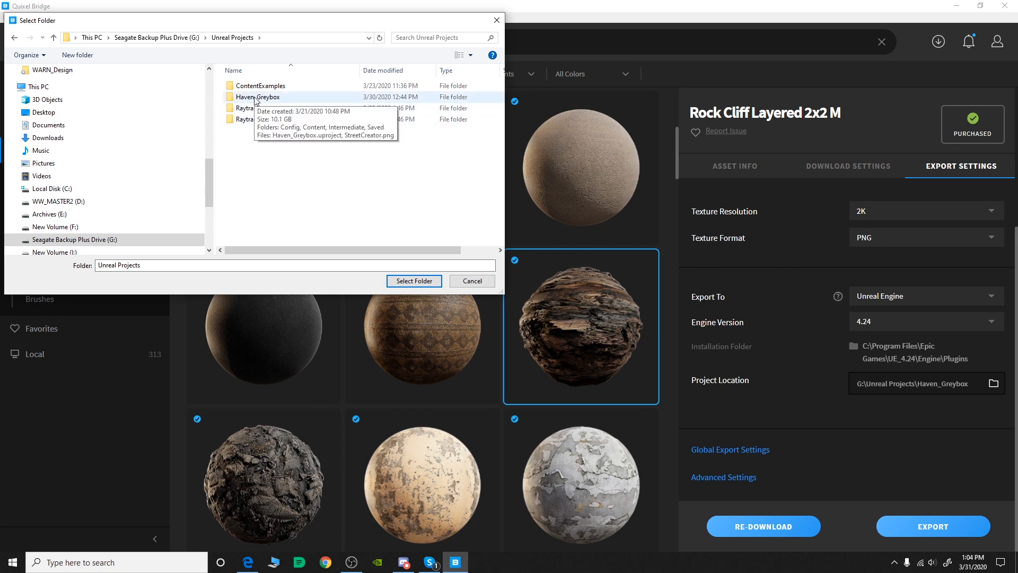
{"action": "double_click", "coordinate": [257, 97]}
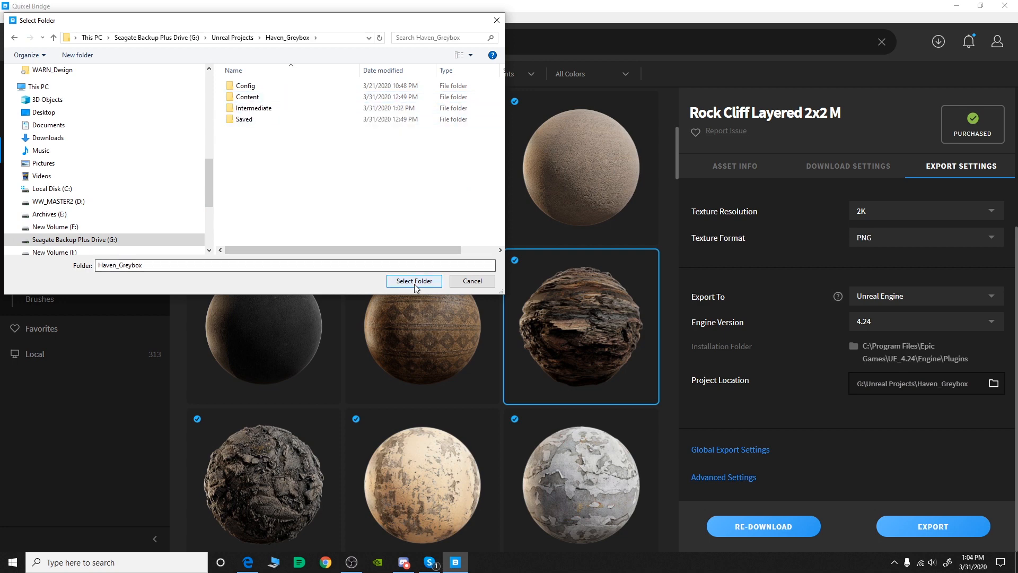
{"action": "left_click", "coordinate": [413, 280]}
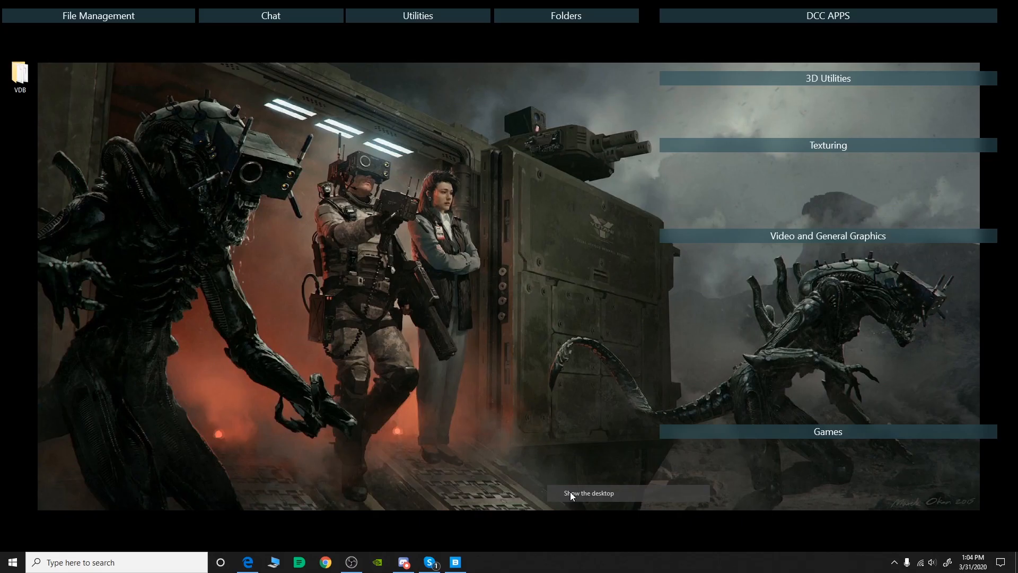
Launch Unreal Engine from the desktop's Games shortcut group
{"action": "left_click", "coordinate": [828, 431]}
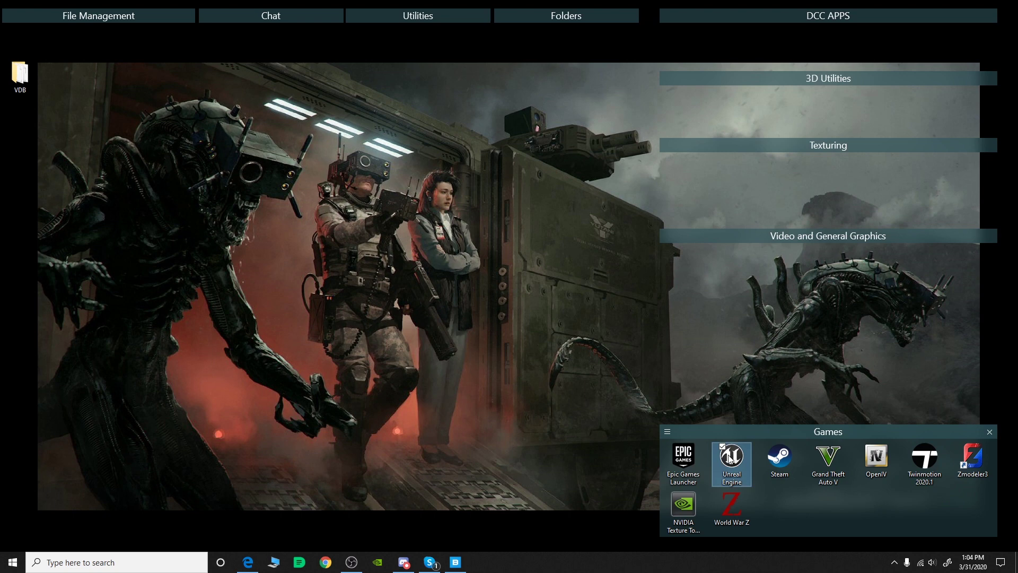
{"action": "left_click", "coordinate": [990, 432]}
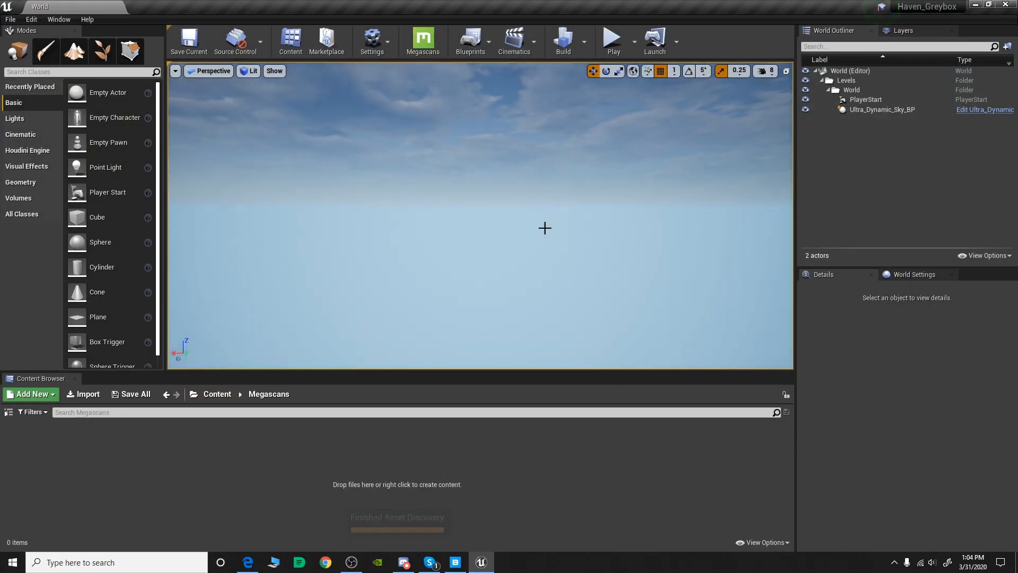
Load Map_001 through Window > Levels, then return to Quixel Bridge
{"action": "left_click", "coordinate": [58, 20]}
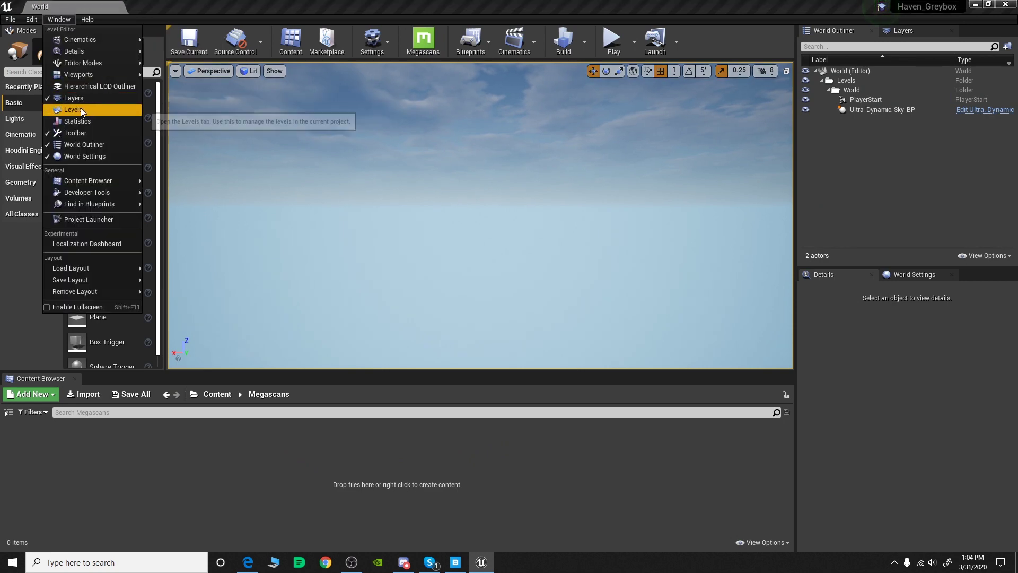
{"action": "left_click", "coordinate": [74, 109]}
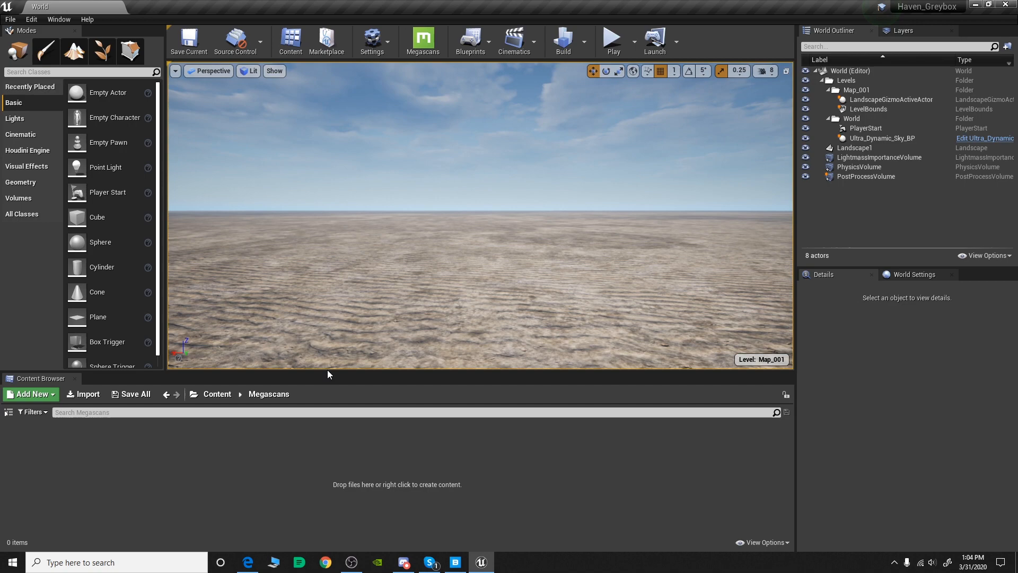
{"action": "left_click", "coordinate": [218, 394]}
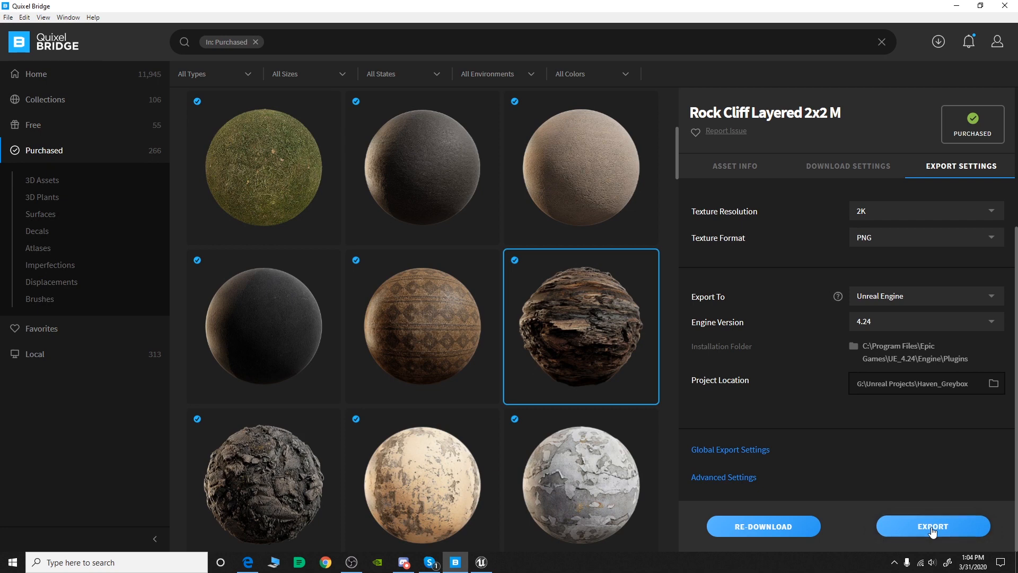
Export Rock Cliff Layered 2x2 M to Unreal, then switch to Unreal Engine
{"action": "left_click", "coordinate": [932, 526]}
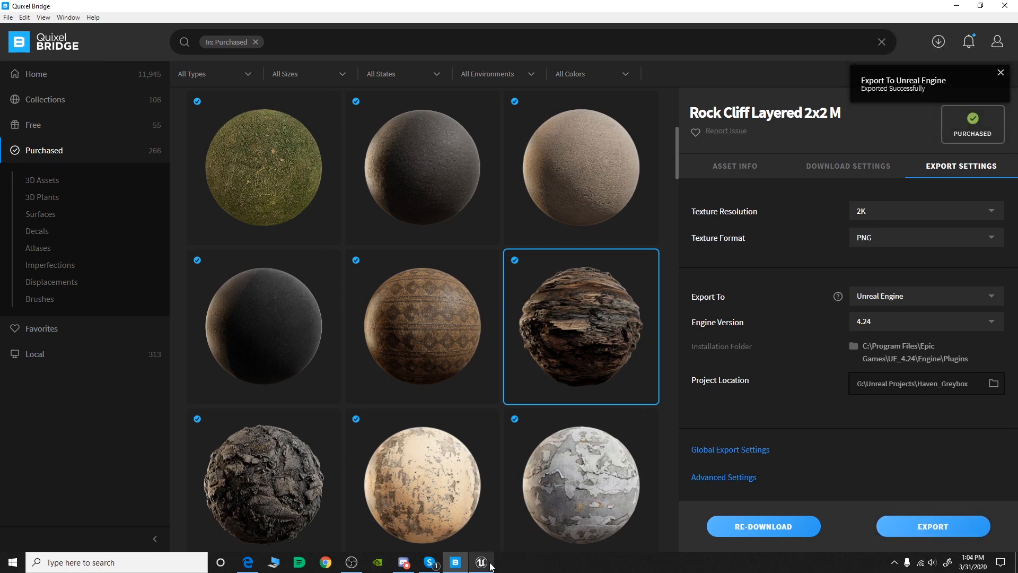
{"action": "left_click", "coordinate": [481, 561]}
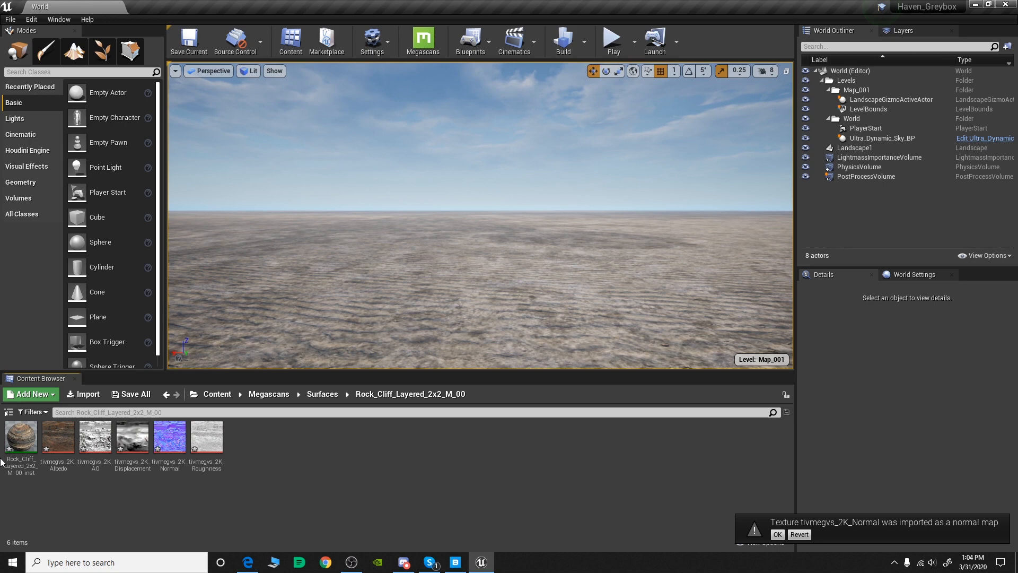
{"action": "mouse_move", "coordinate": [268, 450]}
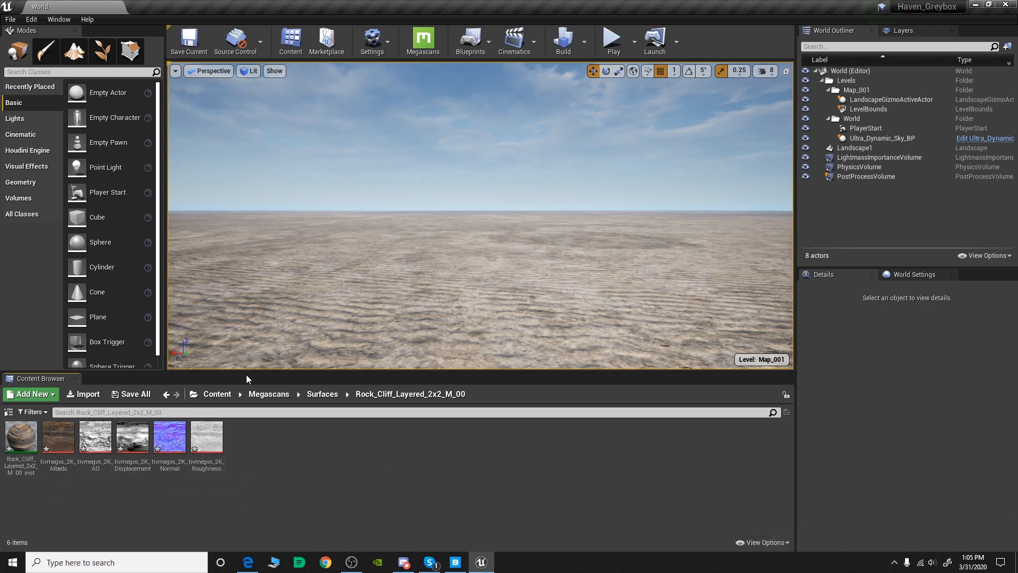
{"action": "mouse_move", "coordinate": [317, 443]}
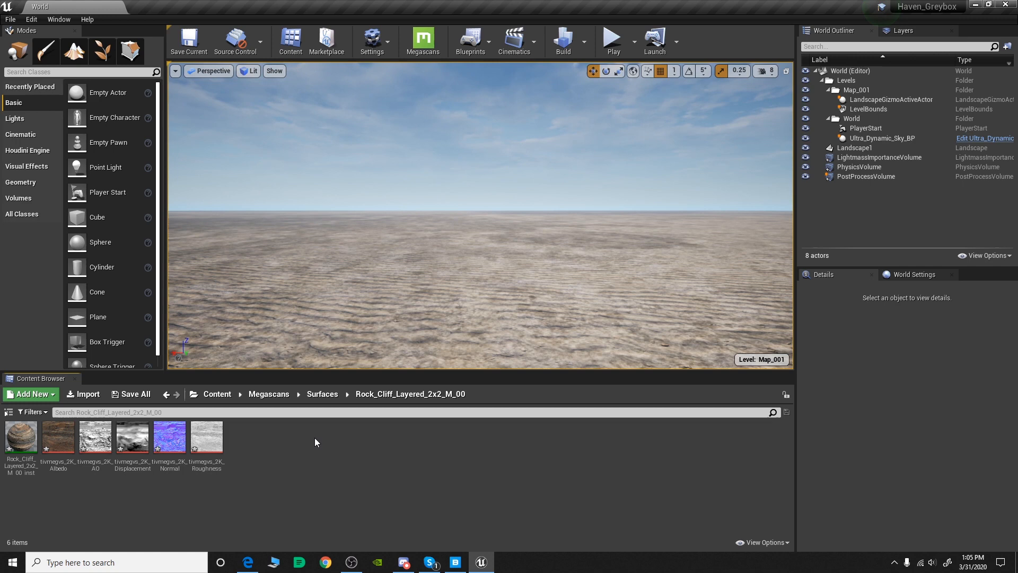
Open the Content > MSPresets folder in the Content Browser
{"action": "double_click", "coordinate": [21, 437]}
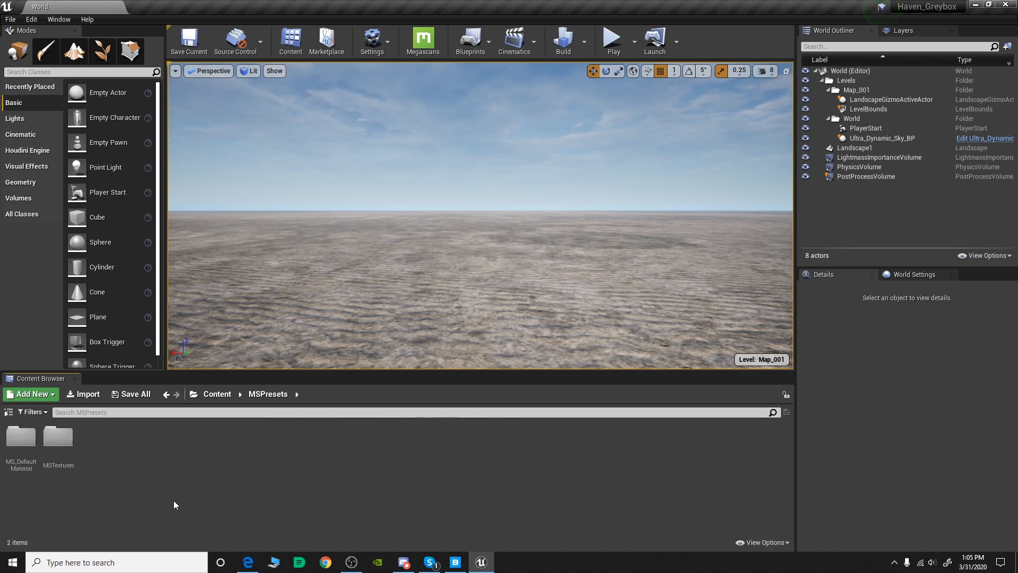
Open the MS_DefaultMaterial asset from its folder in the Material Editor
{"action": "double_click", "coordinate": [21, 437]}
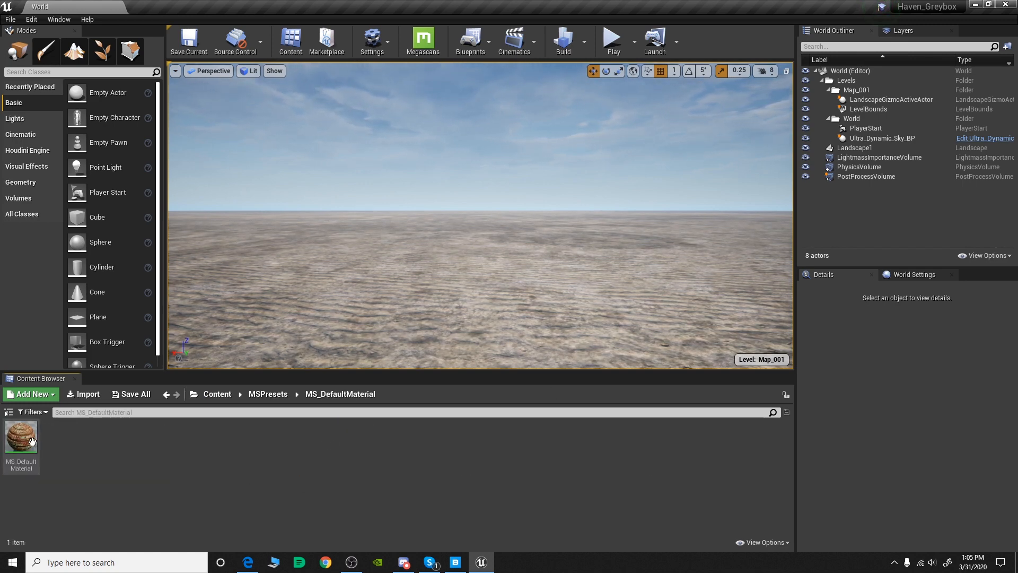
{"action": "double_click", "coordinate": [21, 437]}
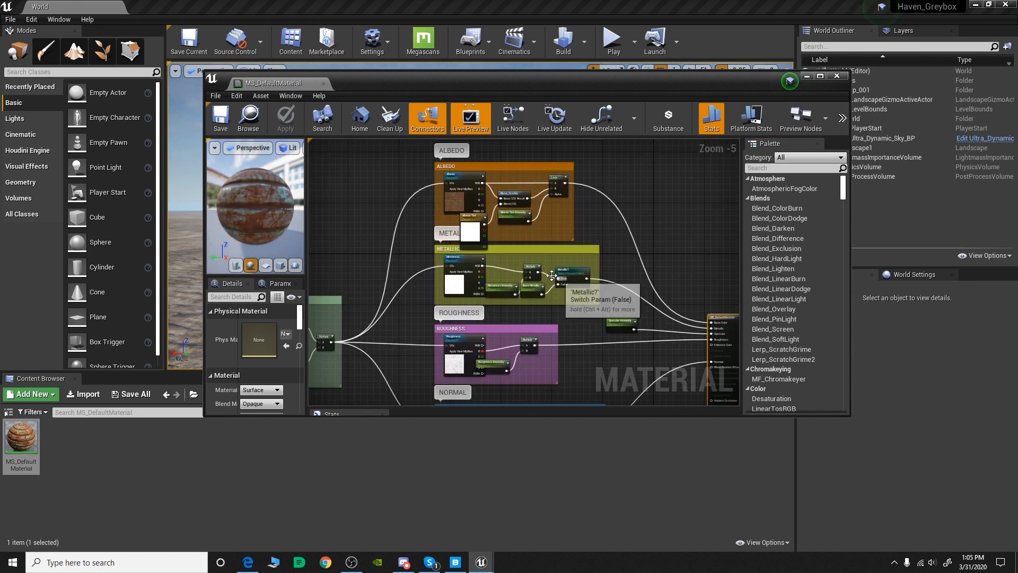
Zoom out over the MS_DefaultMaterial node graph, then close the editor
{"action": "scroll", "scroll_direction": "down", "scroll_amount": 3}
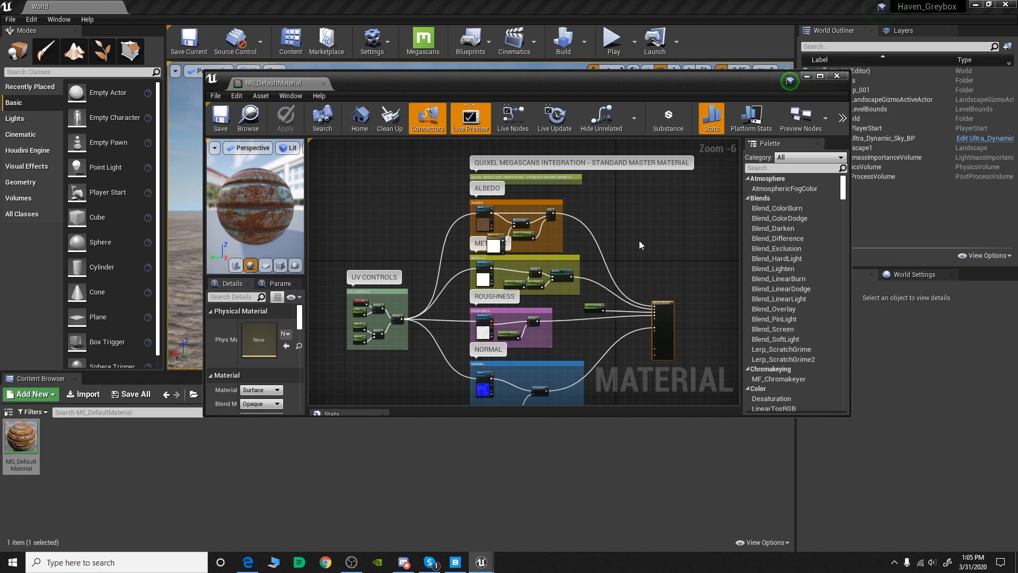
{"action": "mouse_move", "coordinate": [641, 257]}
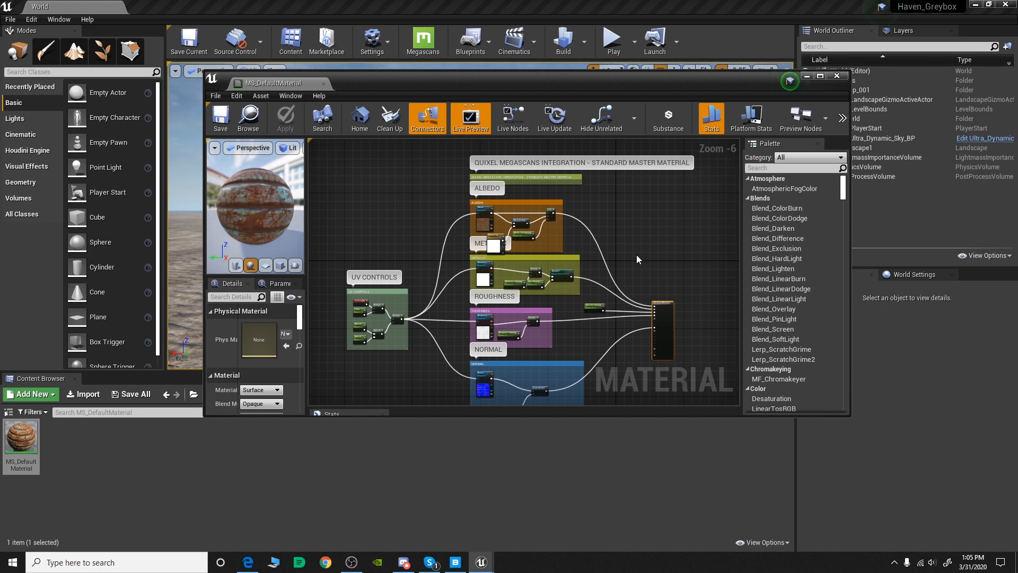
{"action": "mouse_move", "coordinate": [636, 262]}
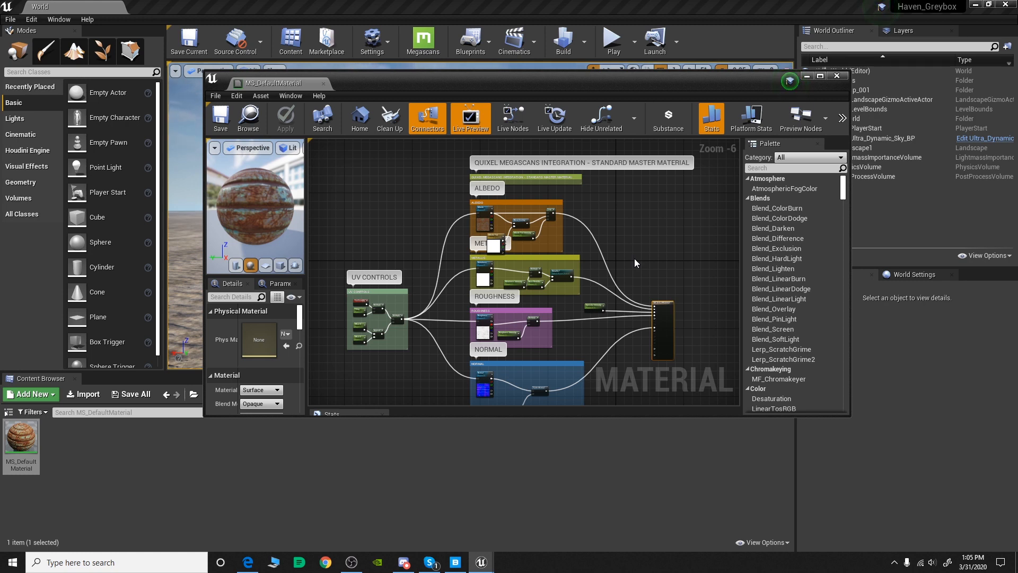
{"action": "mouse_move", "coordinate": [784, 164]}
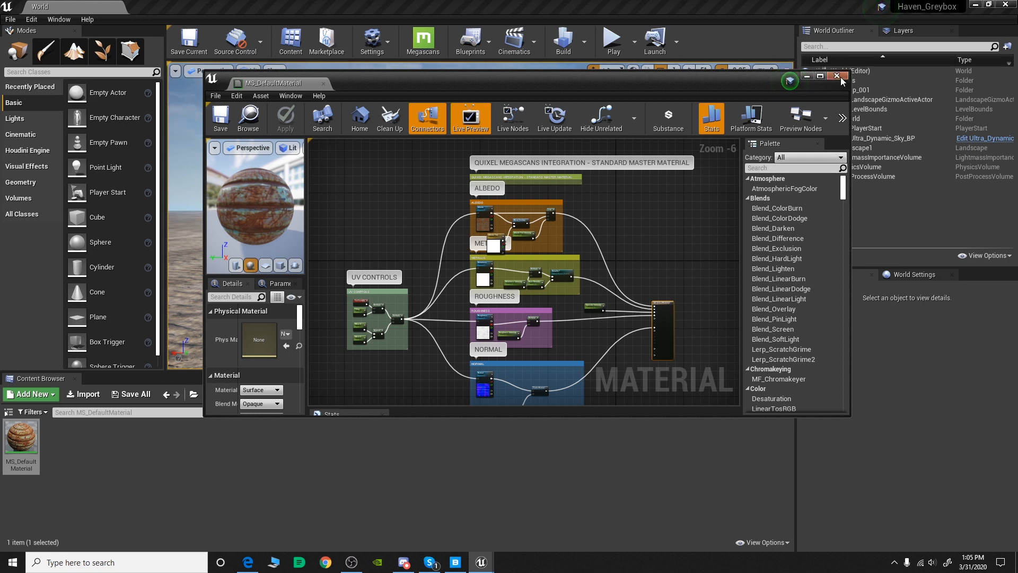
{"action": "left_click", "coordinate": [837, 76]}
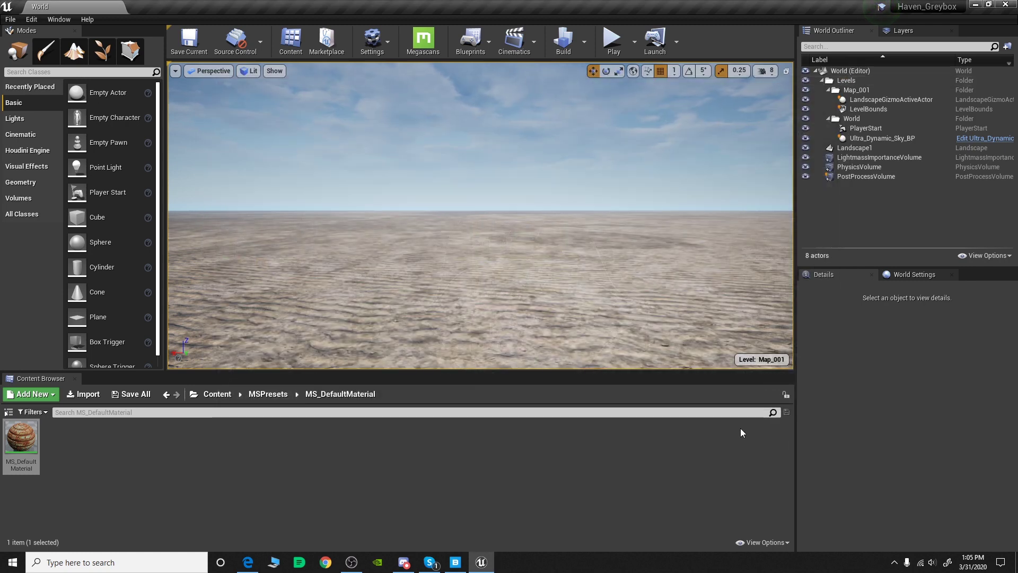